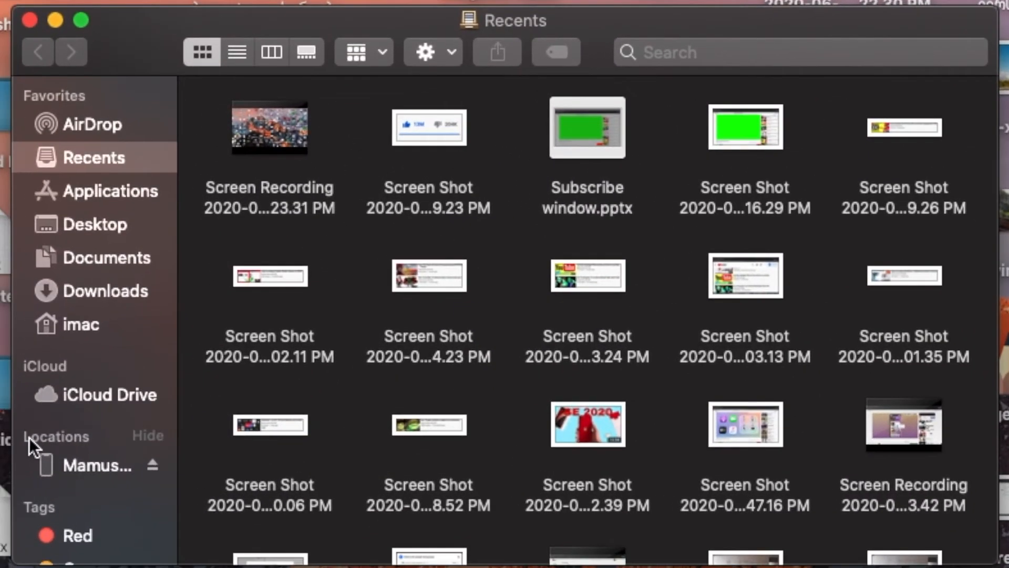
- Select the connected iPhone XR under Locations in the Finder sidebar
click(97, 465)
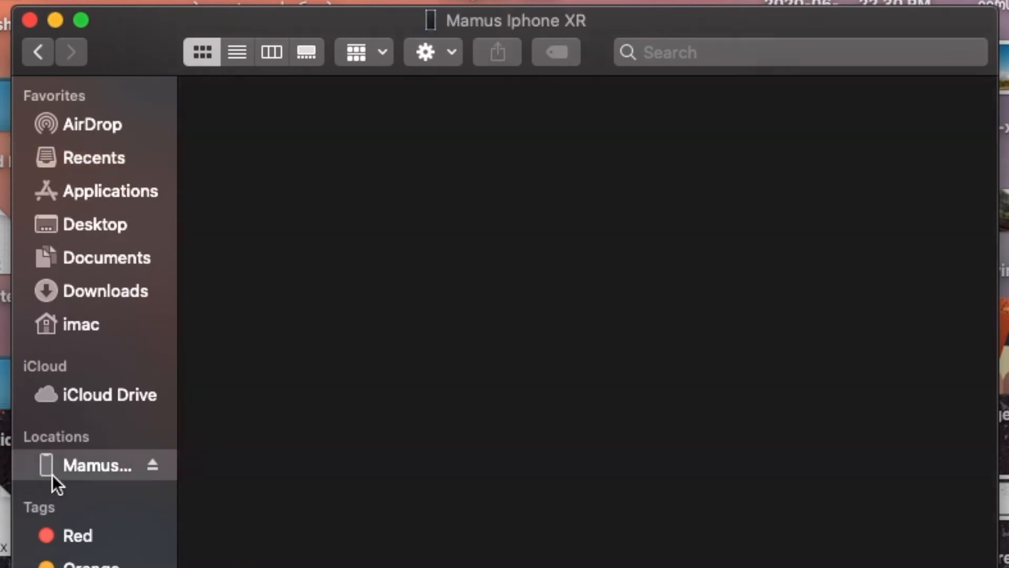
- Show the iPhone XR's General page with software, backup and sync options
click(94, 466)
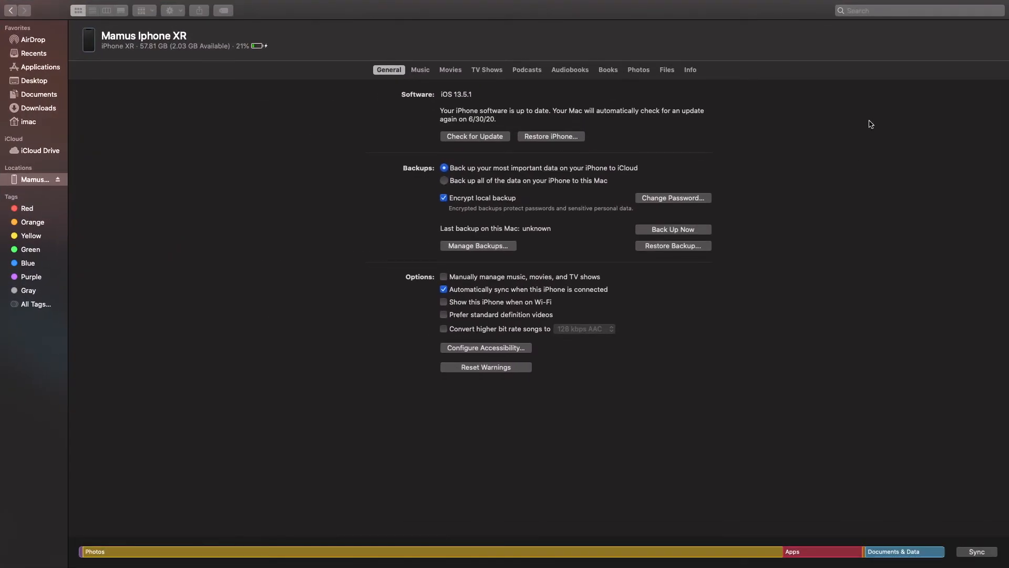
mouse_move(745, 23)
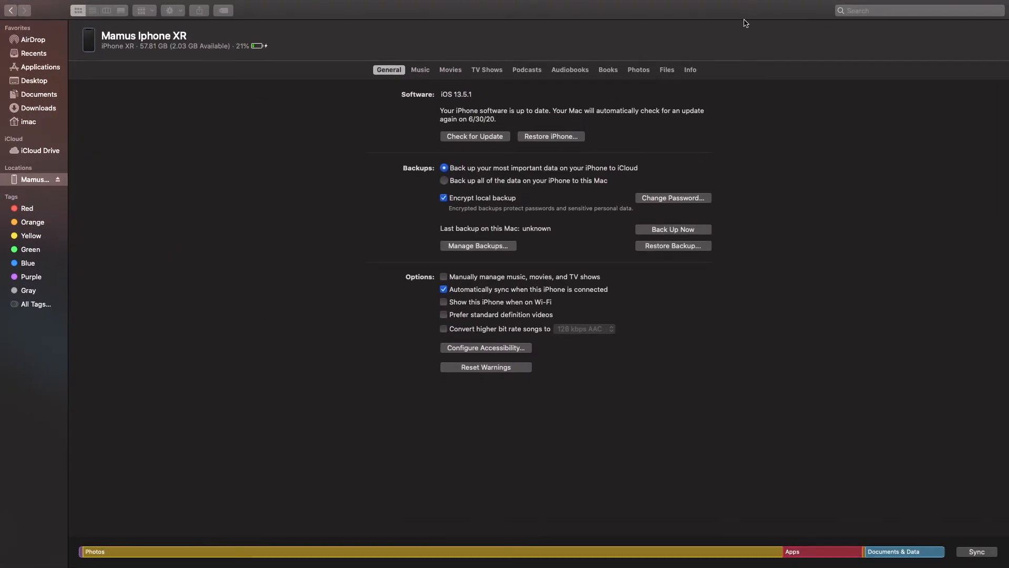
mouse_move(91, 245)
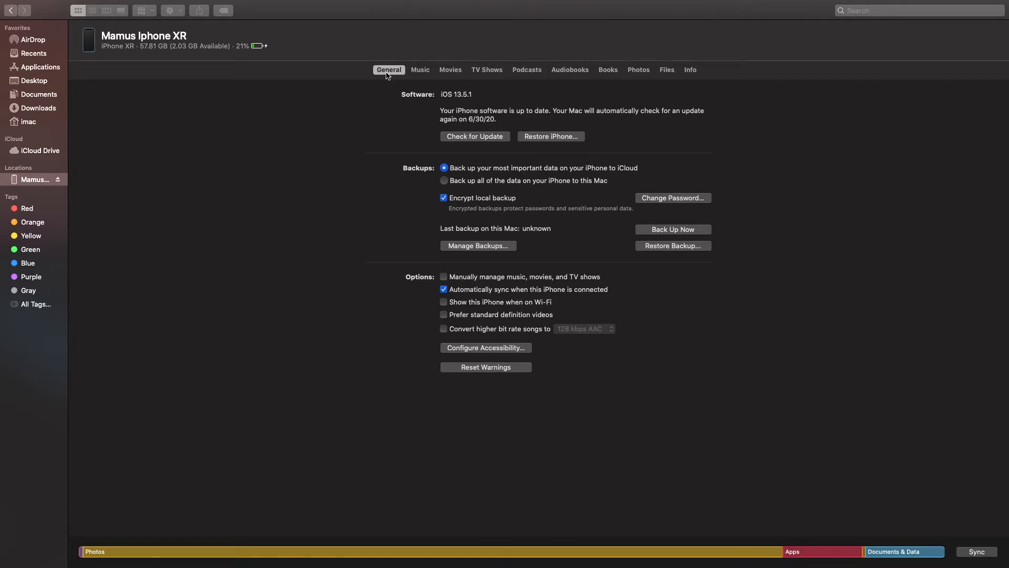
mouse_move(372, 91)
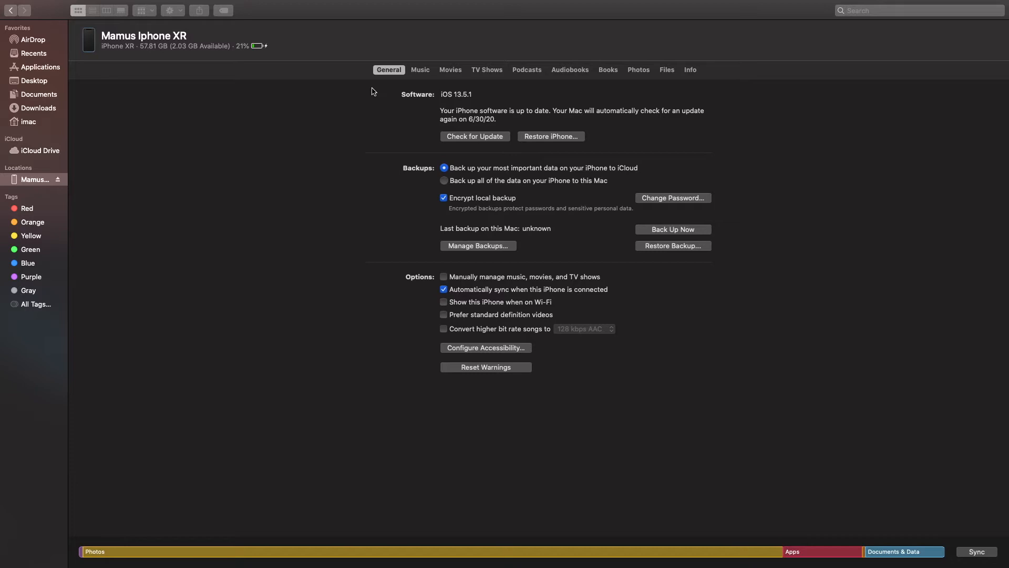
mouse_move(330, 141)
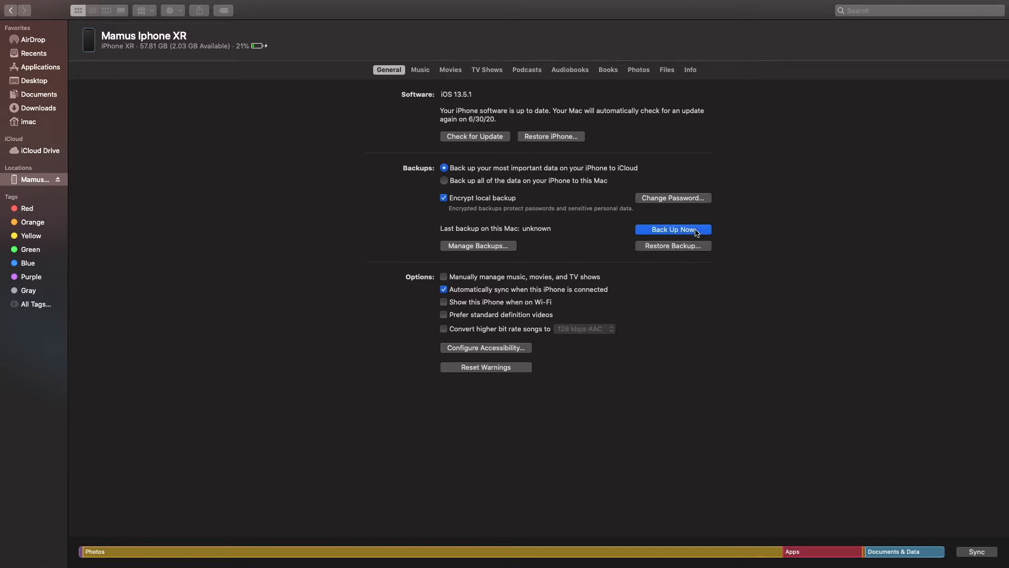
- Start an immediate backup of the iPhone XR with Back Up Now
click(672, 229)
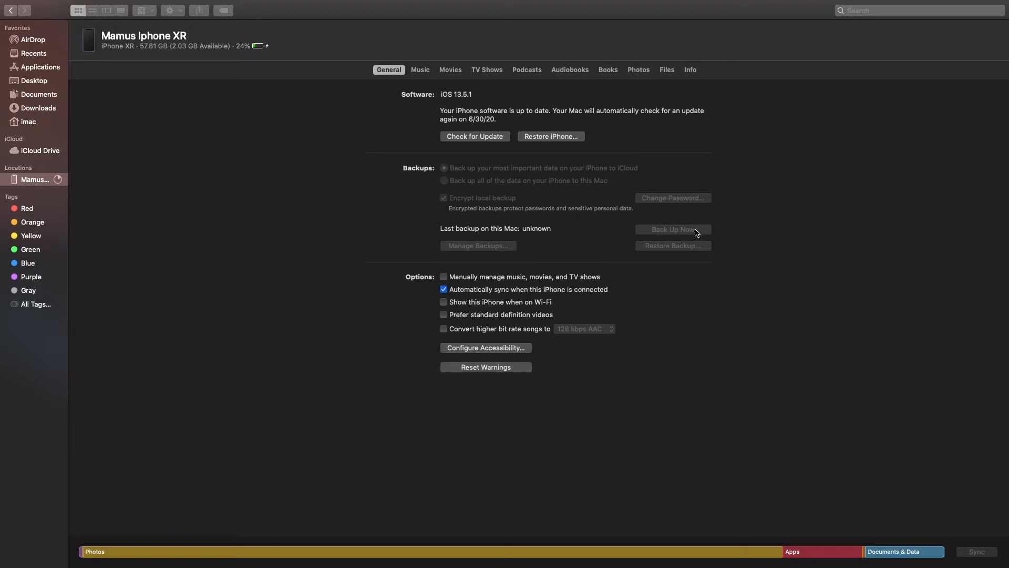
mouse_move(45, 133)
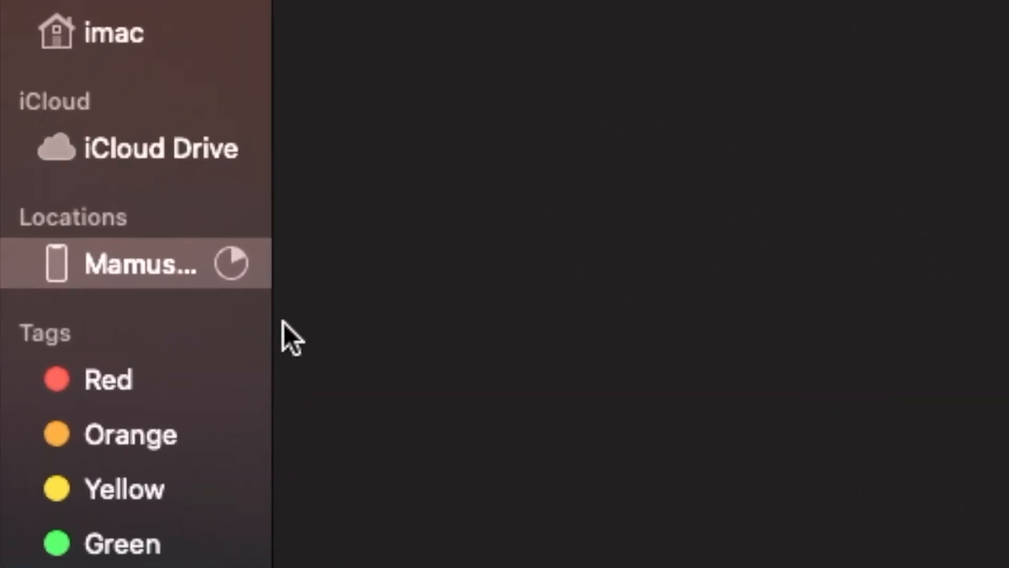
- Confirm the finished backup lists Last backup to this Mac as Today, 3:45 PM
click(140, 264)
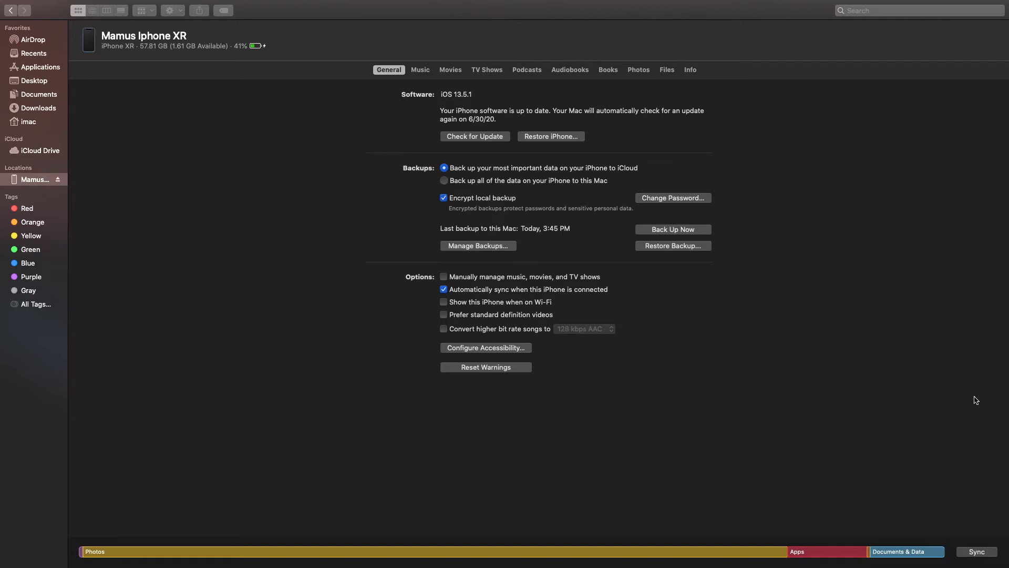
mouse_move(991, 424)
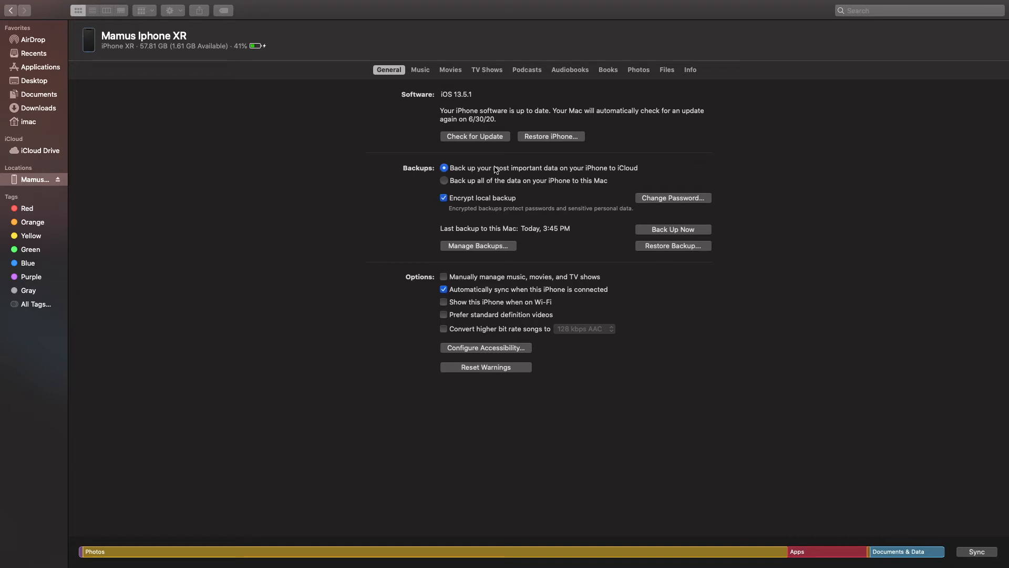
mouse_move(603, 173)
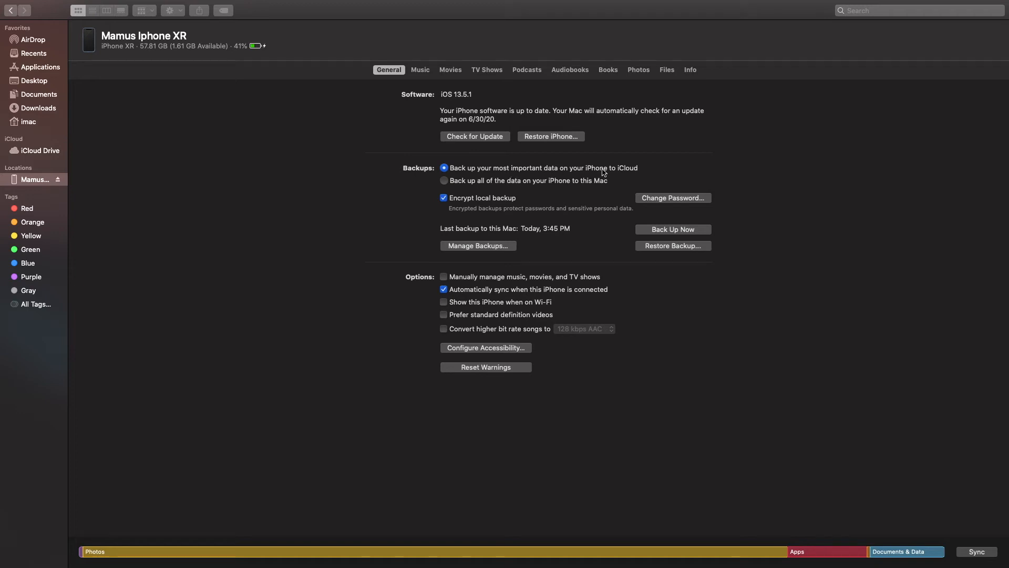
mouse_move(655, 166)
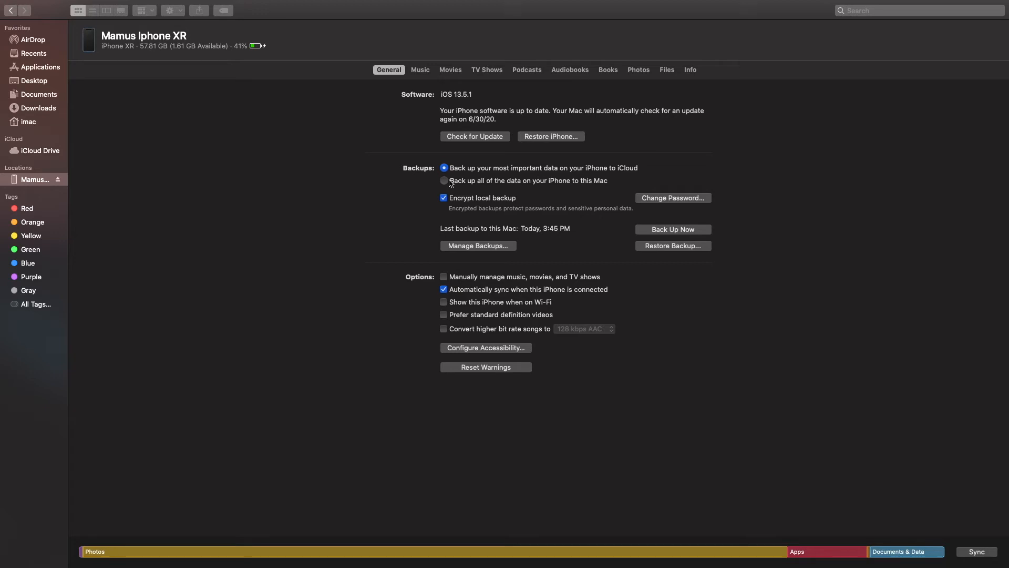
- Choose 'Back up all of the data on your iPhone to this Mac' and let it run
click(444, 181)
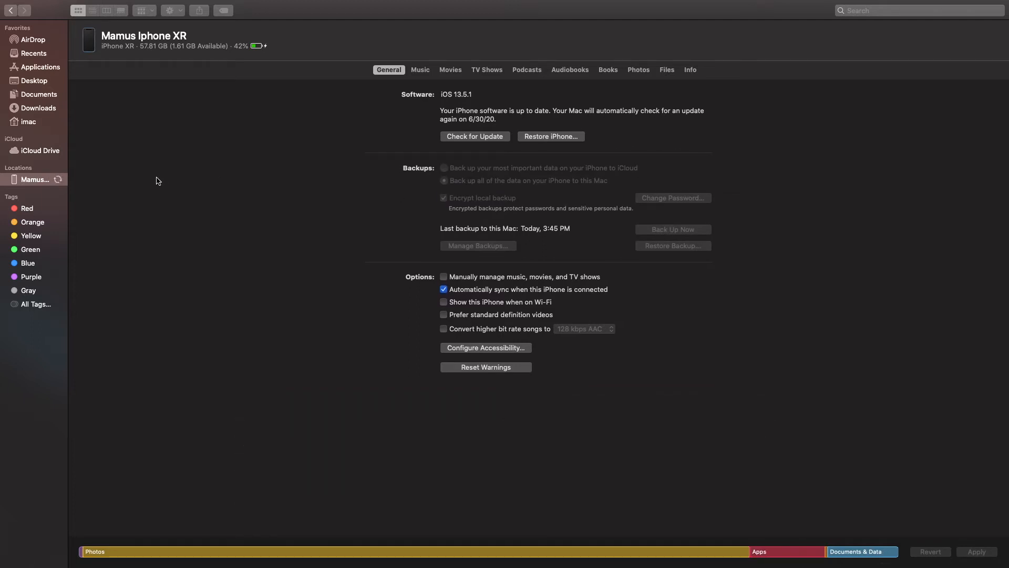
mouse_move(92, 179)
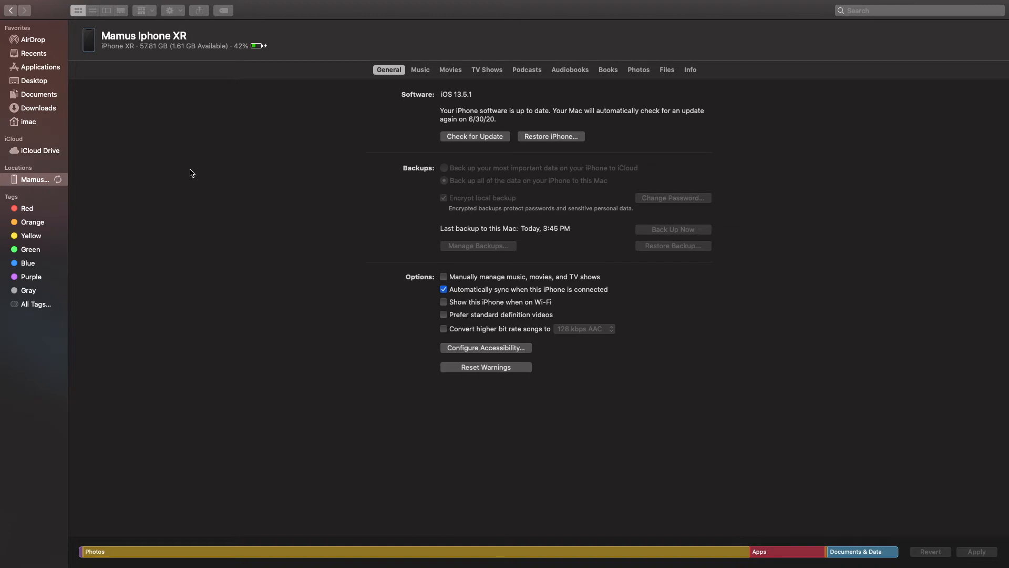
mouse_move(226, 168)
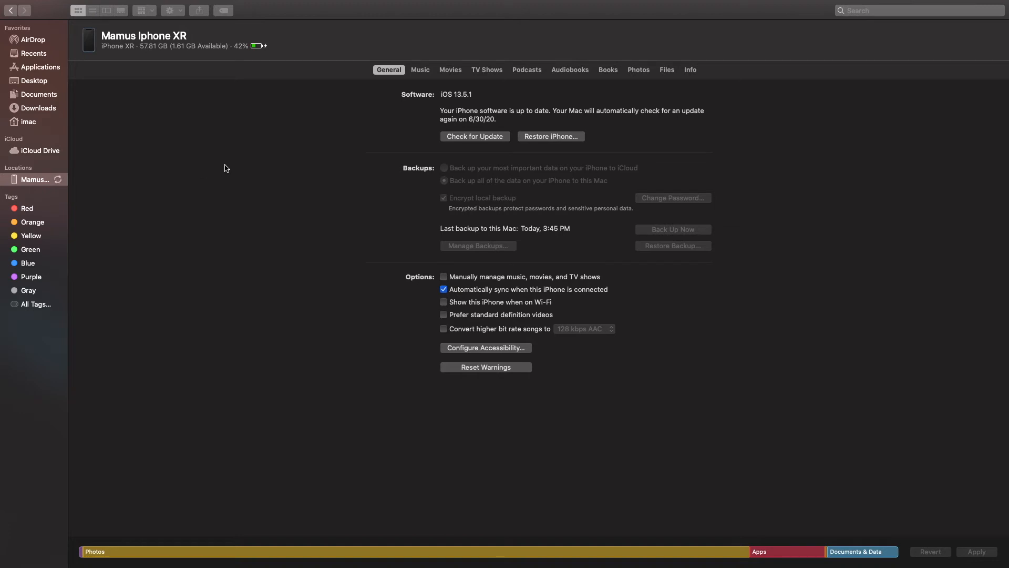
mouse_move(286, 164)
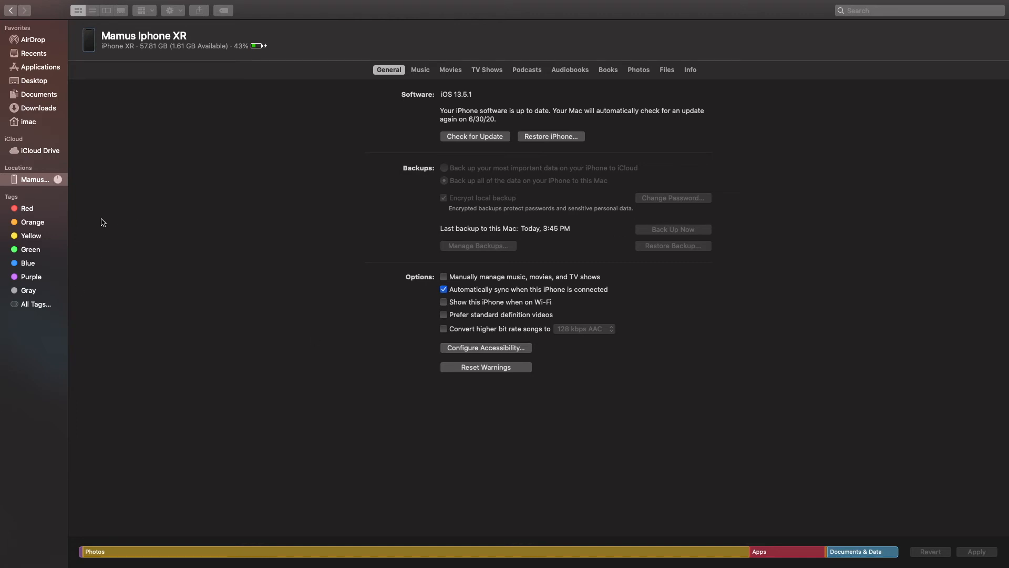
mouse_move(65, 186)
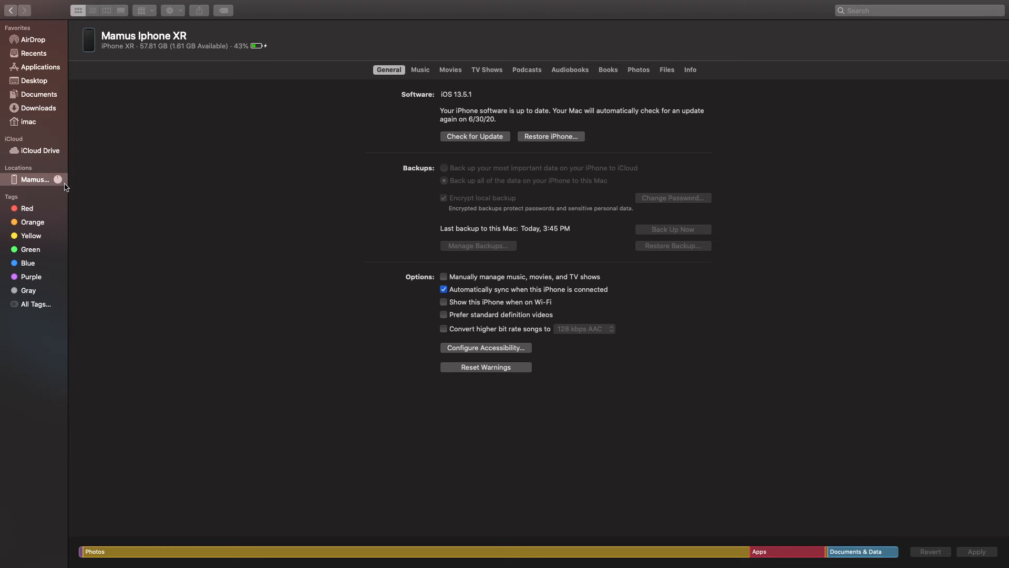
mouse_move(124, 174)
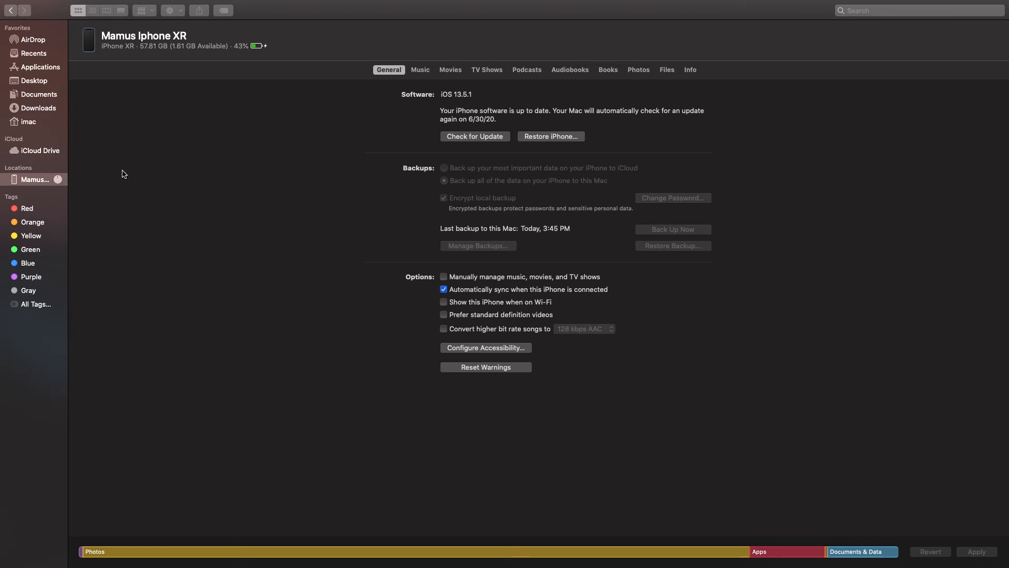
mouse_move(206, 199)
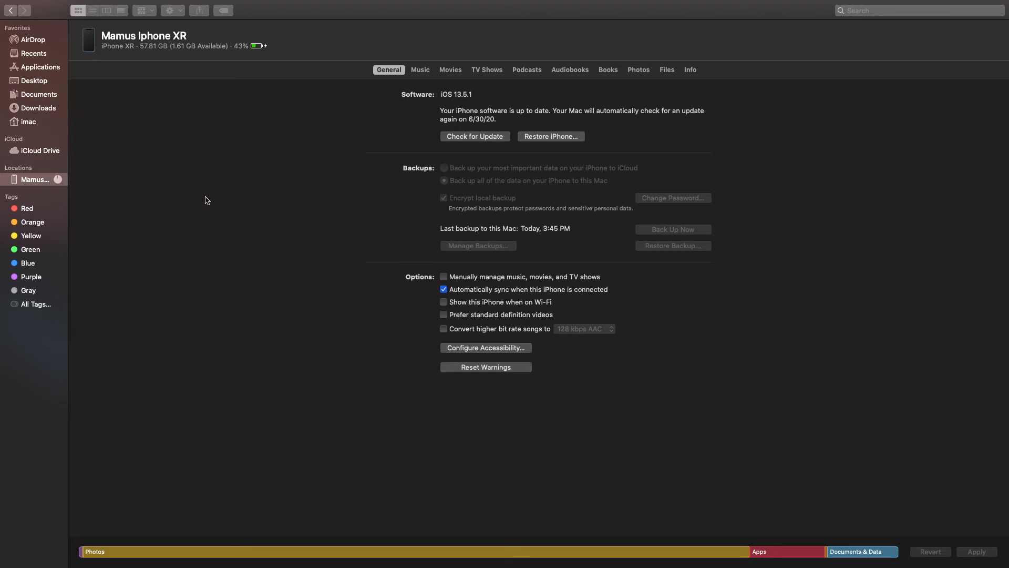
mouse_move(257, 183)
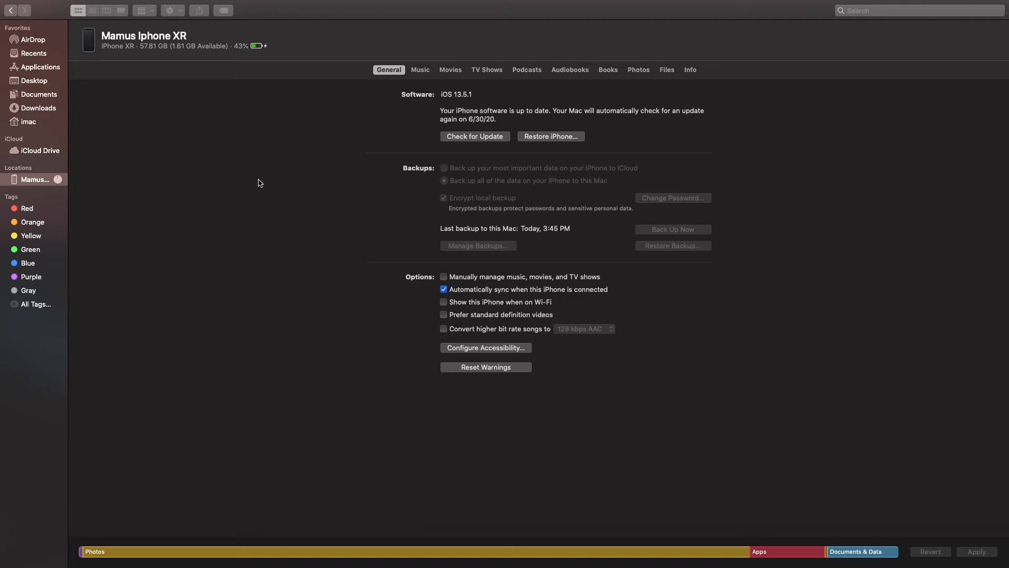
mouse_move(82, 181)
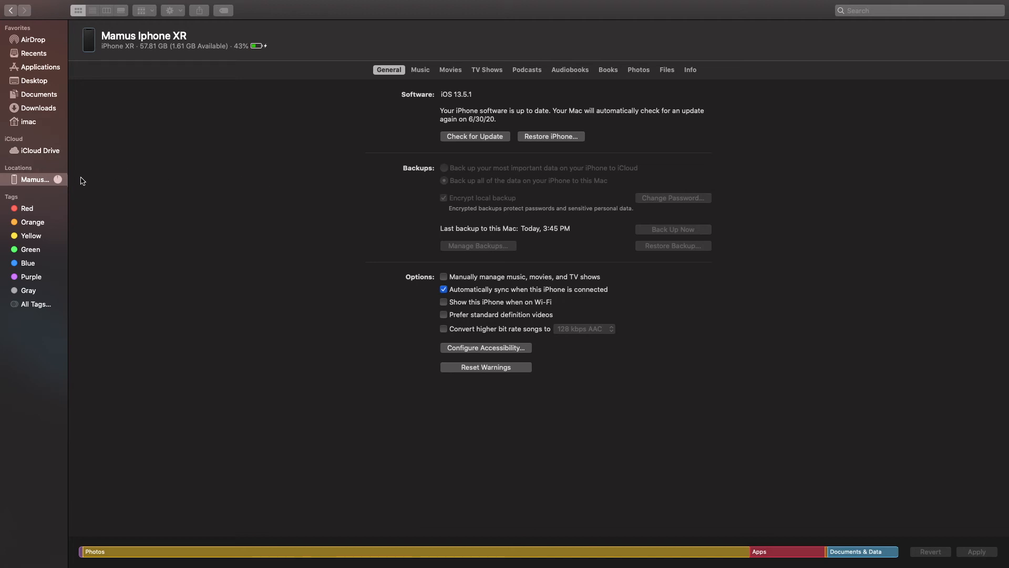
mouse_move(92, 174)
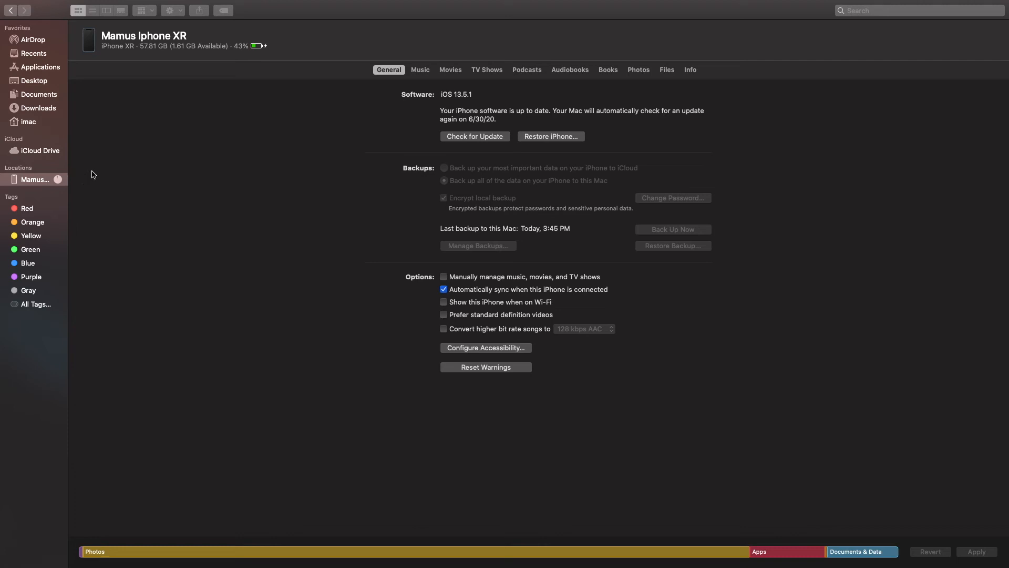
mouse_move(66, 187)
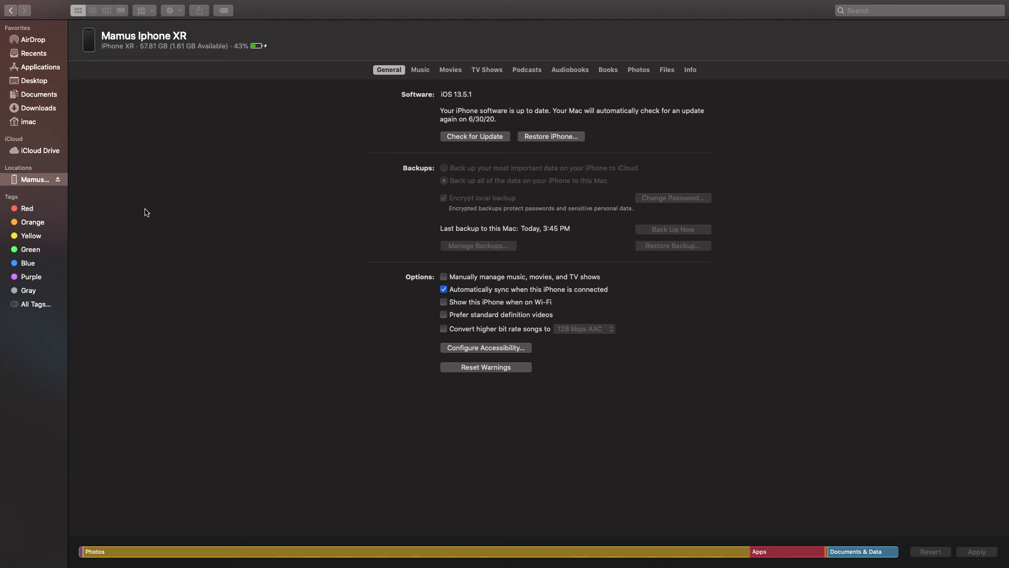
mouse_move(306, 217)
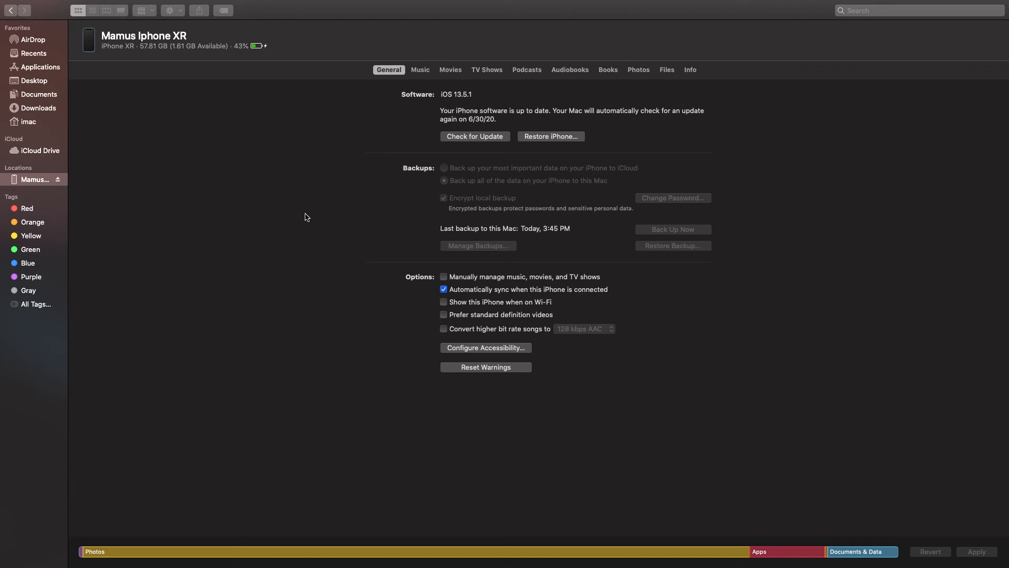
- Confirm the full backup lists Last backup to this Mac as Today, 3:49 PM
click(443, 181)
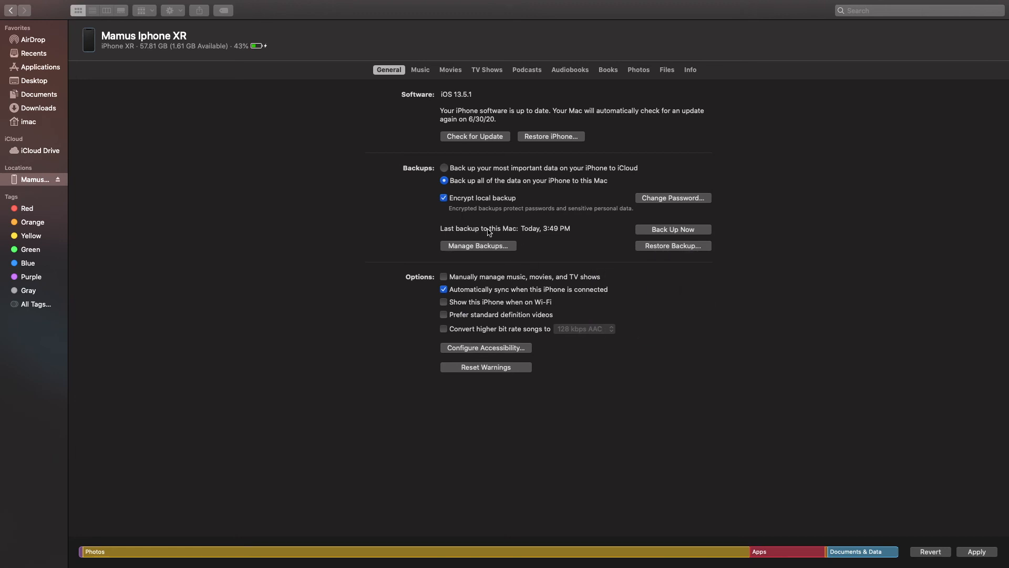
mouse_move(567, 233)
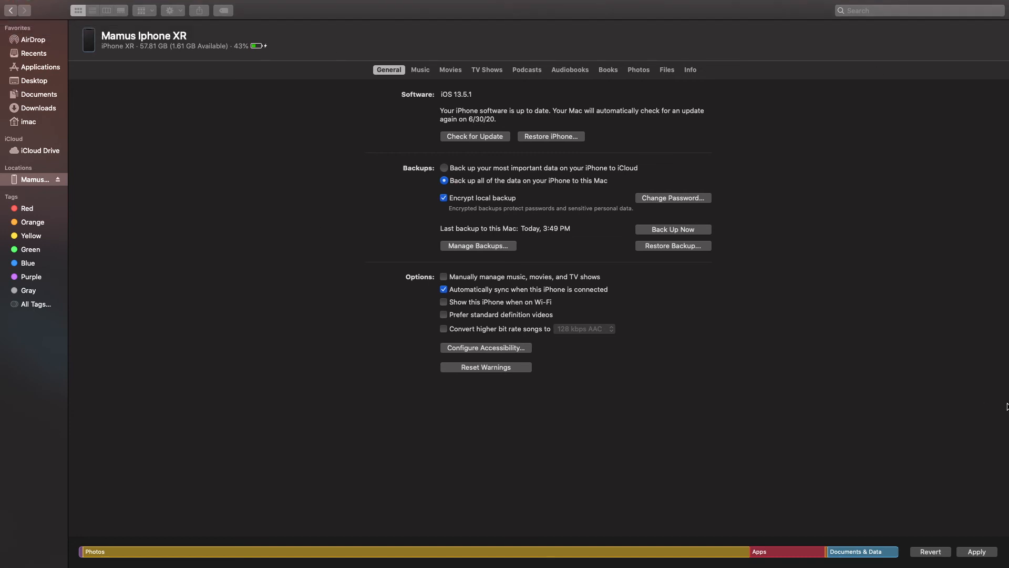
mouse_move(952, 524)
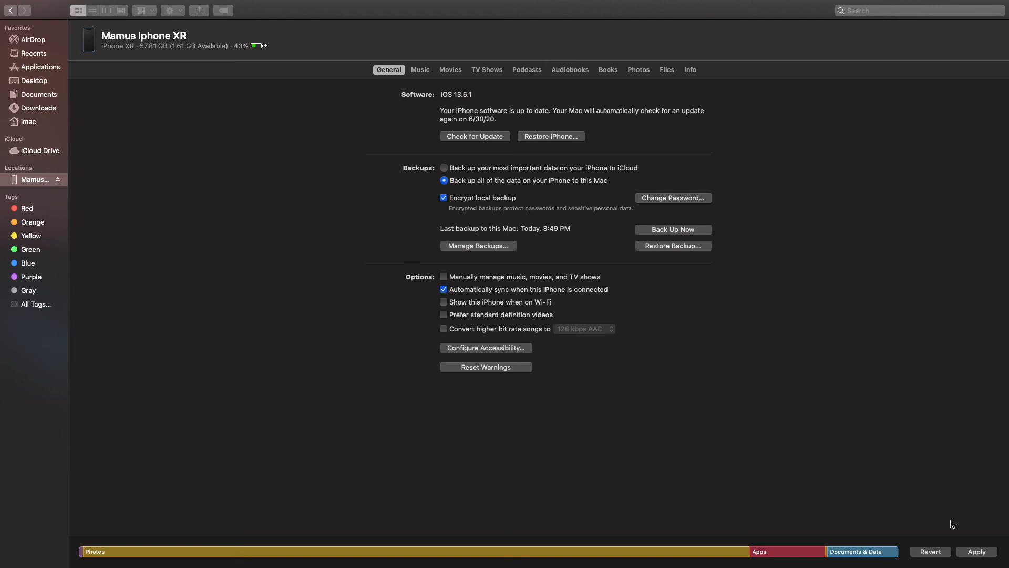